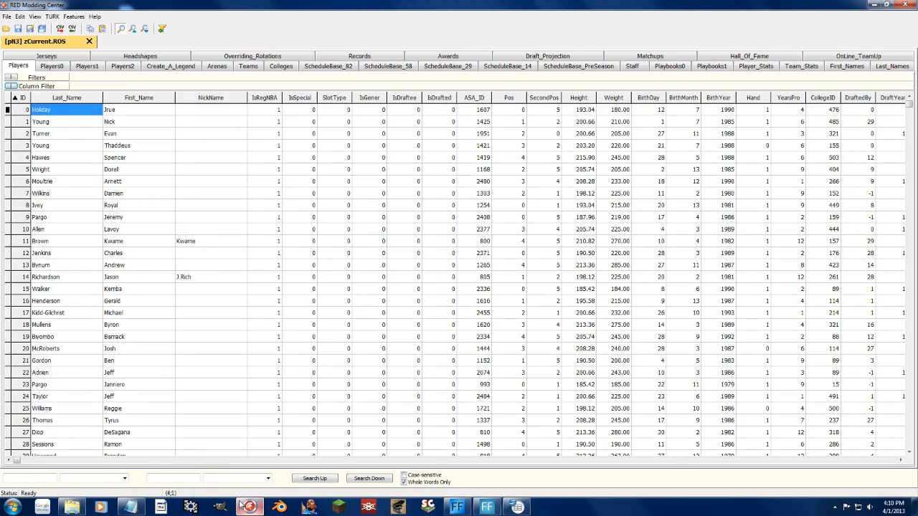
pyautogui.moveTo(169, 382)
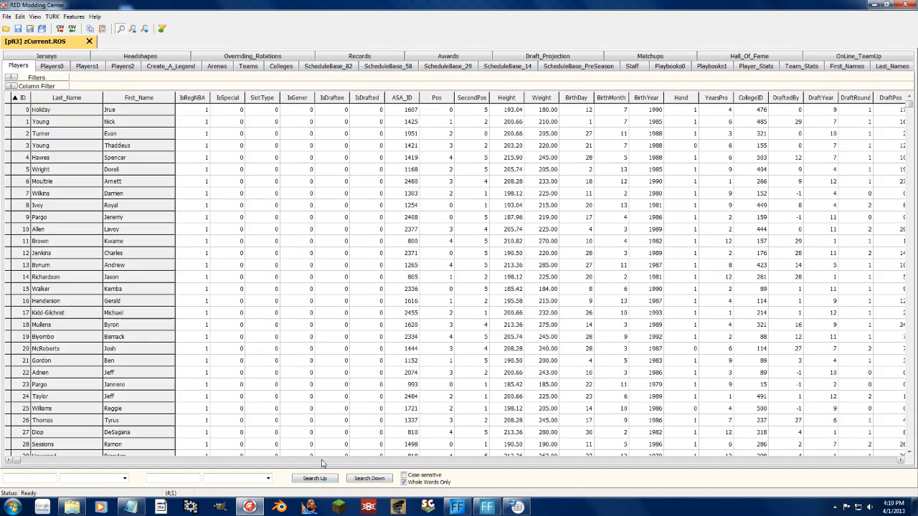
# Select the TeamID values for players 1 through 21 in the Players table.
pyautogui.hscroll(3)
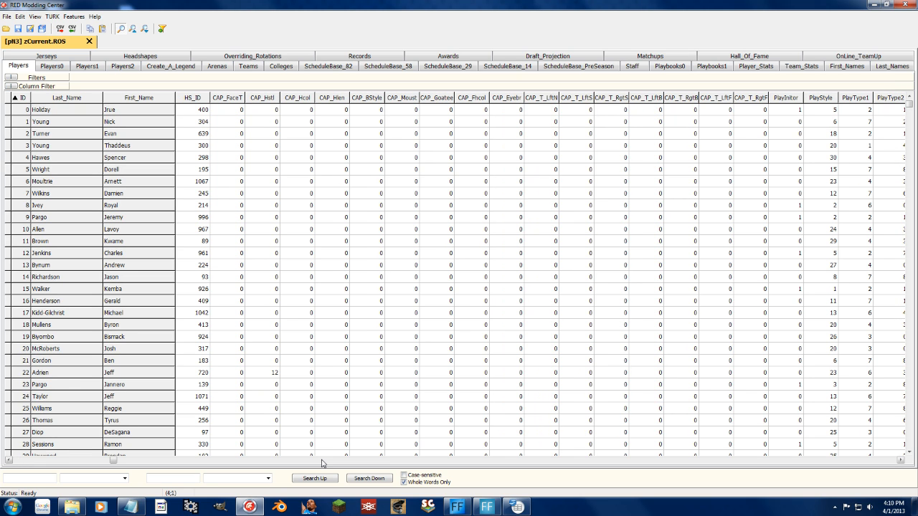
pyautogui.hscroll(3)
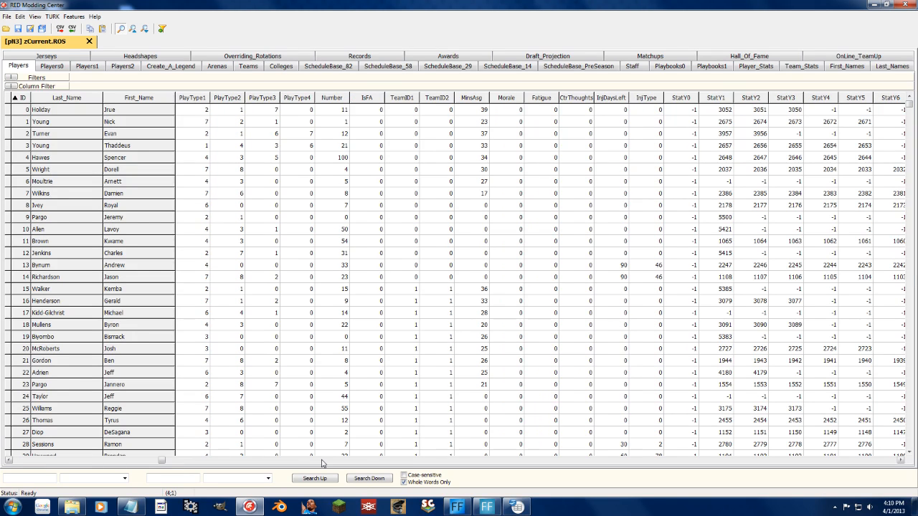
pyautogui.moveTo(401, 121); pyautogui.dragTo(401, 240)
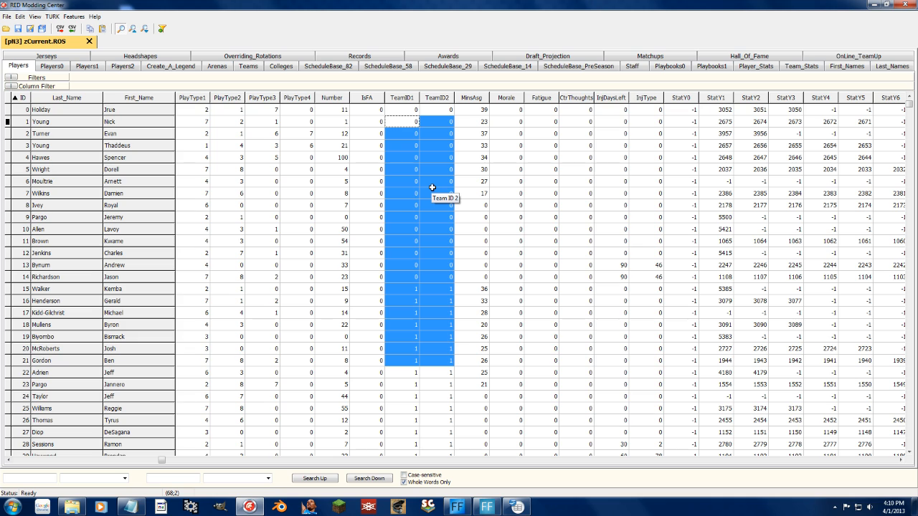
pyautogui.moveTo(430, 188)
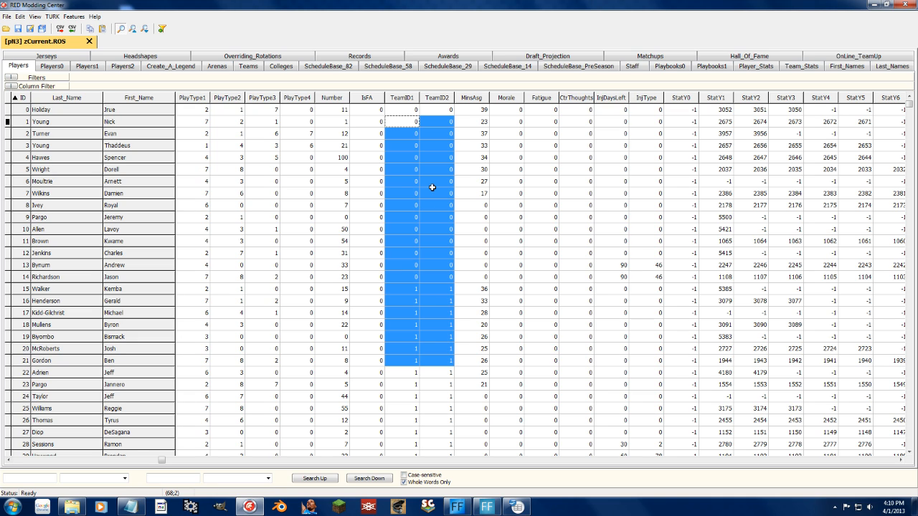
pyautogui.hscroll(3)
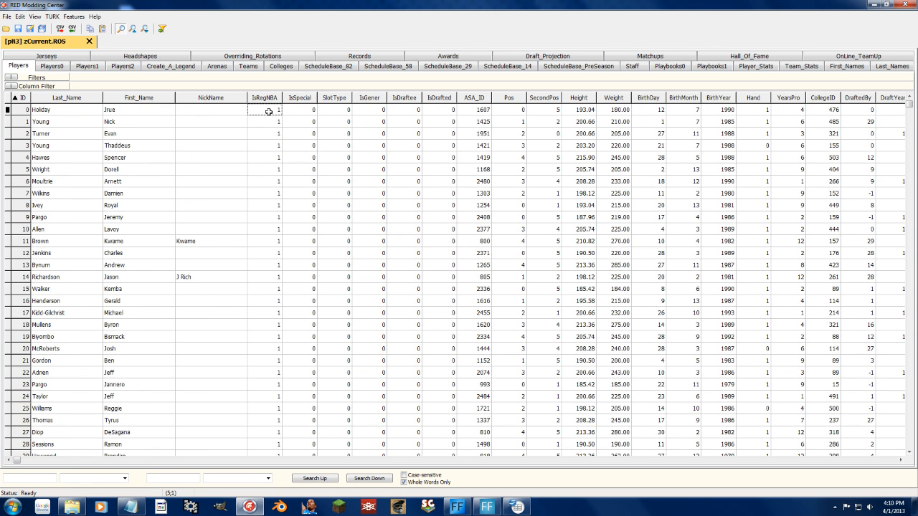
# Check the Teams table, then return to Players and scroll right across the columns.
pyautogui.click(248, 66)
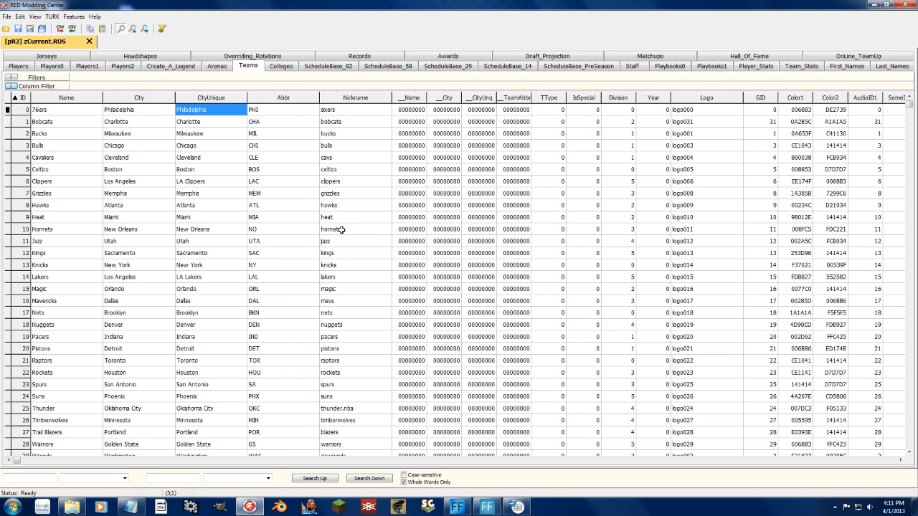
pyautogui.moveTo(188, 121)
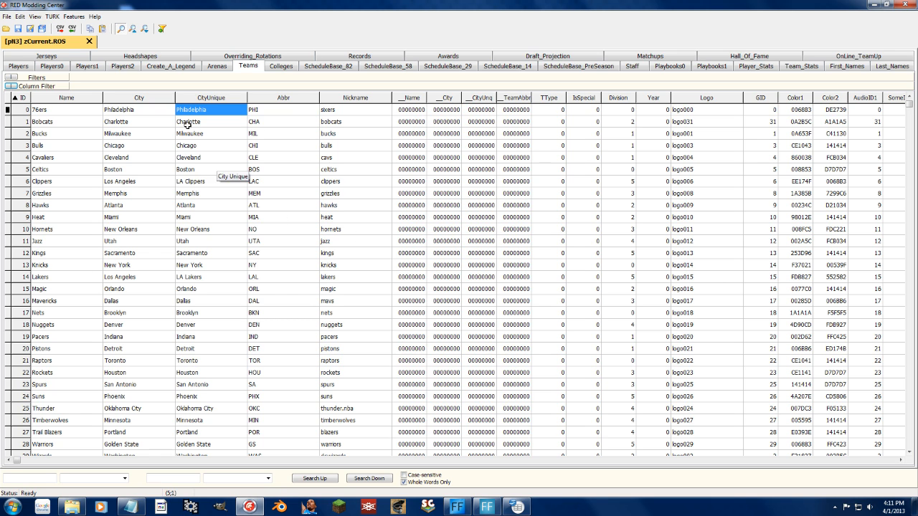
pyautogui.click(17, 66)
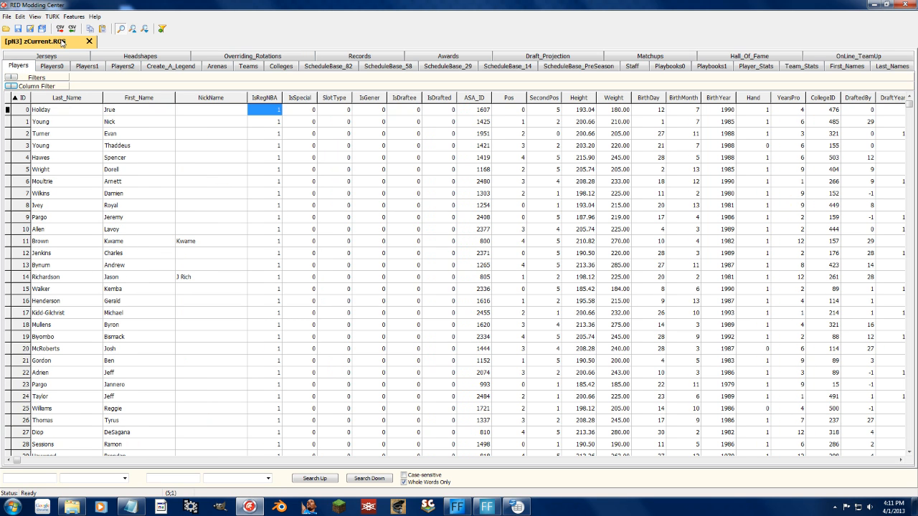
pyautogui.moveTo(63, 110)
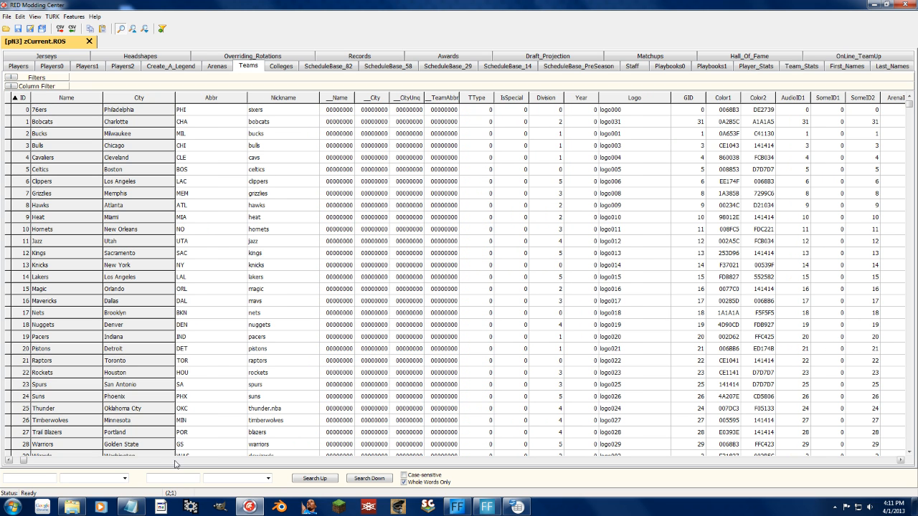
pyautogui.hscroll(3)
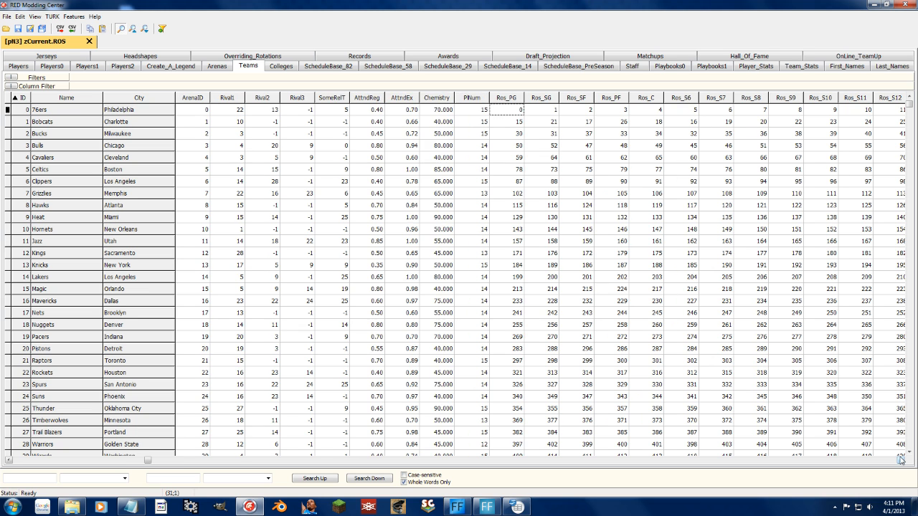
pyautogui.hscroll(3)
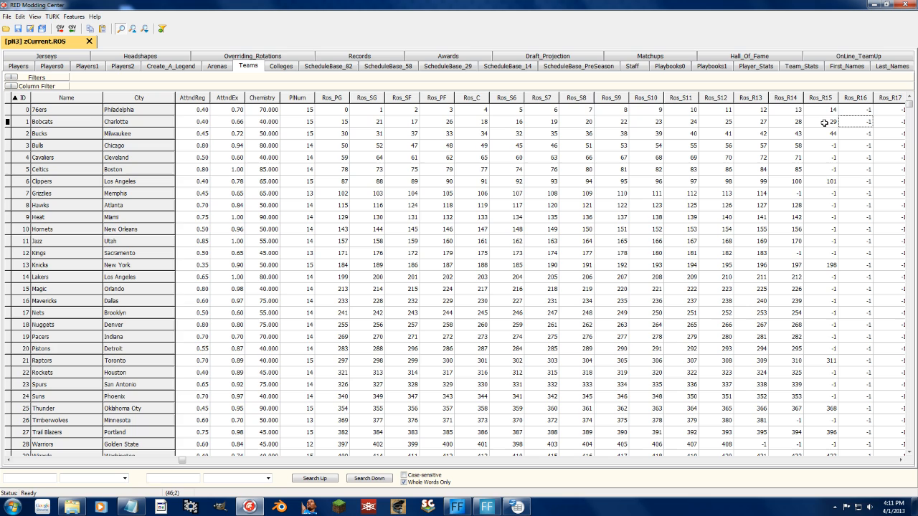
pyautogui.moveTo(824, 150)
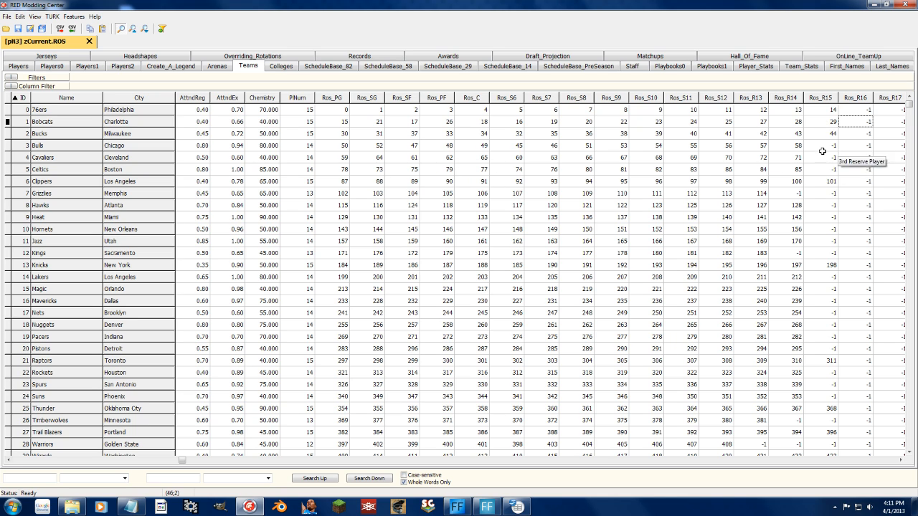
pyautogui.moveTo(514, 229)
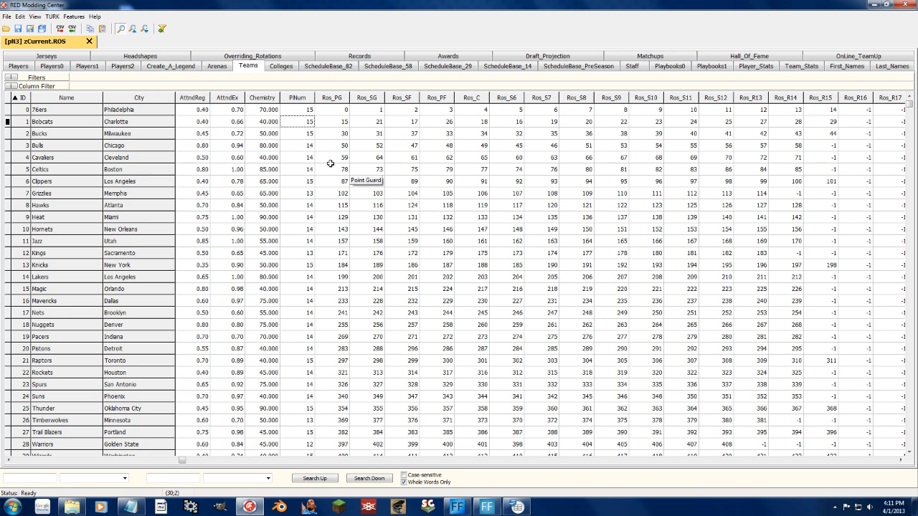
pyautogui.moveTo(216, 173)
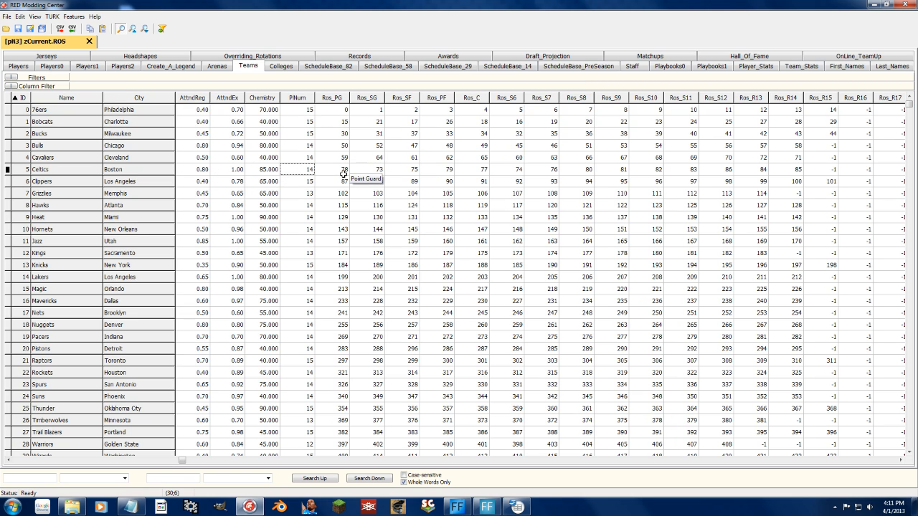
pyautogui.moveTo(794, 174)
pyautogui.write('Nami')
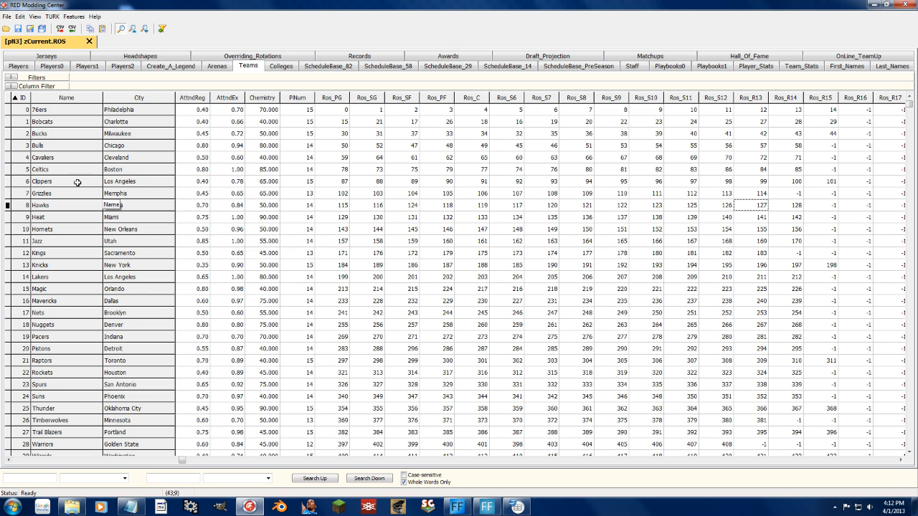
# Switch from the Players sheet to the Teams list to check the Ros_PG IDs.
pyautogui.click(12, 66)
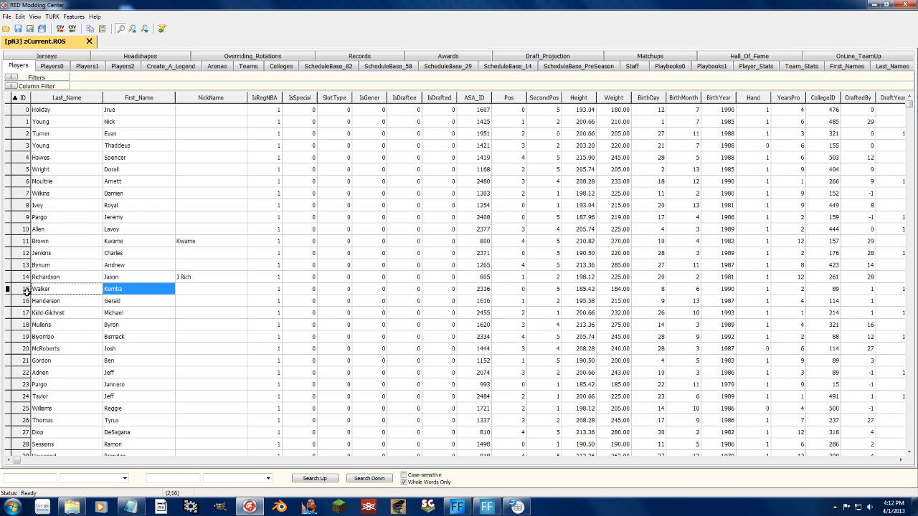
pyautogui.click(249, 66)
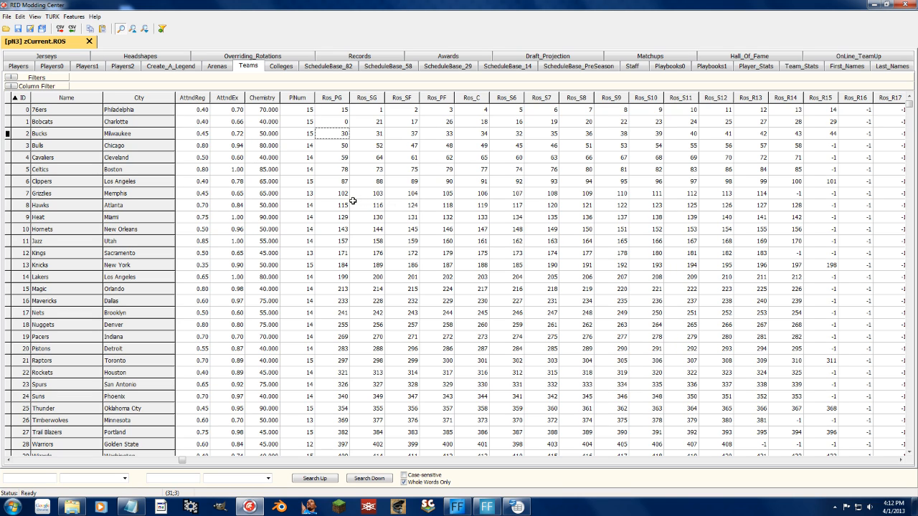
pyautogui.moveTo(353, 202)
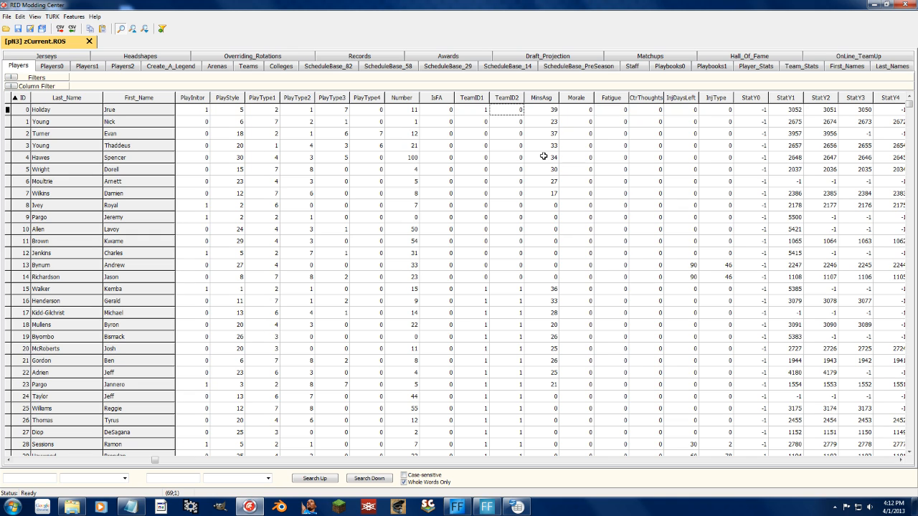
# Pick a player's TeamID entry, then go back to the Teams roster sheet.
pyautogui.click(471, 289)
pyautogui.write('0')
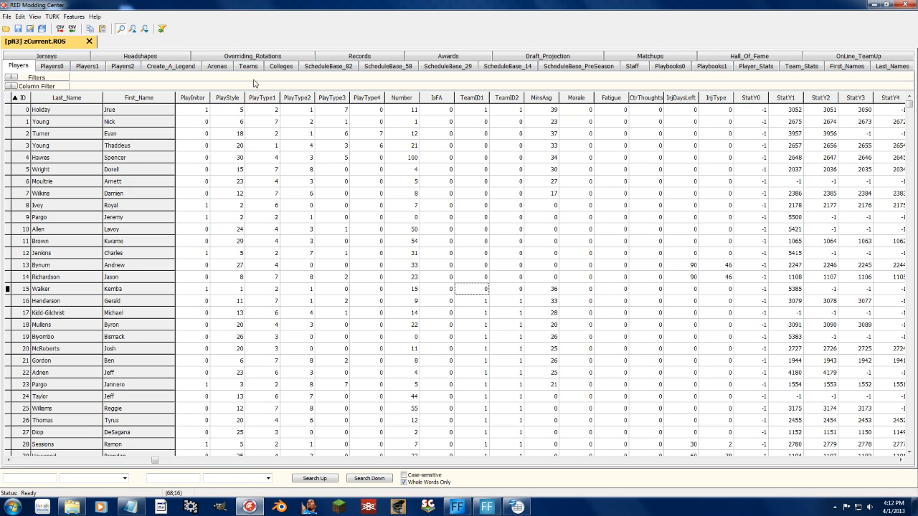
pyautogui.click(247, 66)
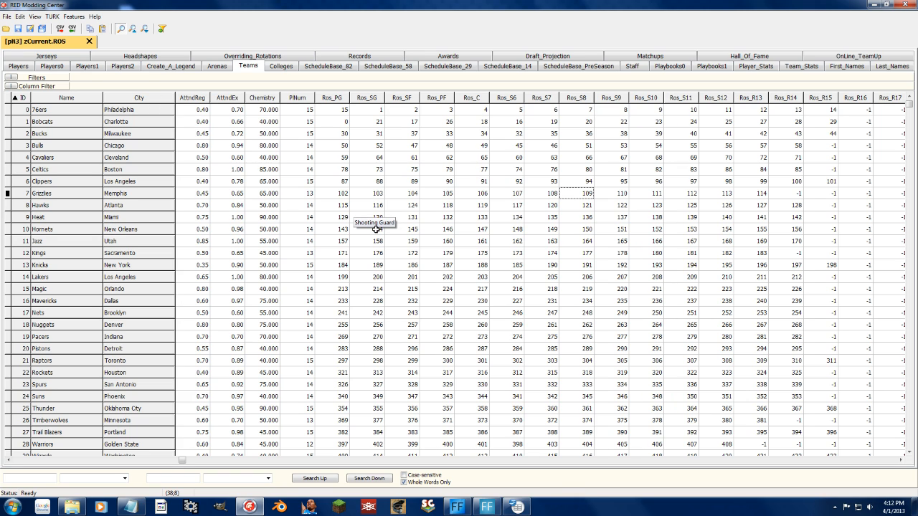
pyautogui.moveTo(51, 17)
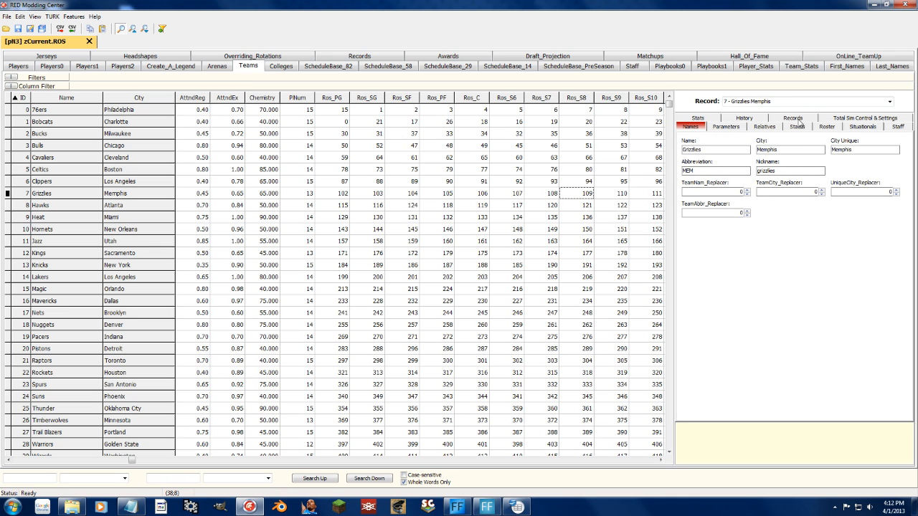
# Replace the Grizzlies' point guard 102 with player 1496, Peja Stojakovic.
pyautogui.click(836, 127)
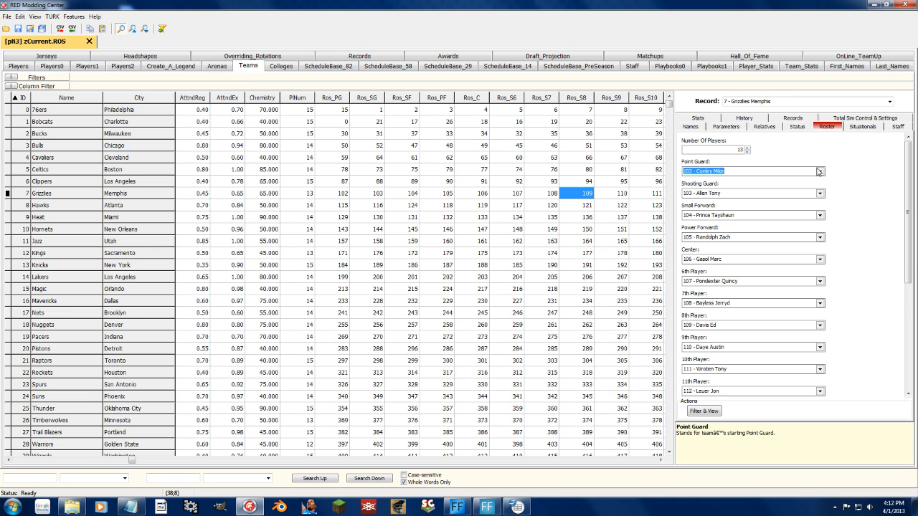
pyautogui.click(820, 171)
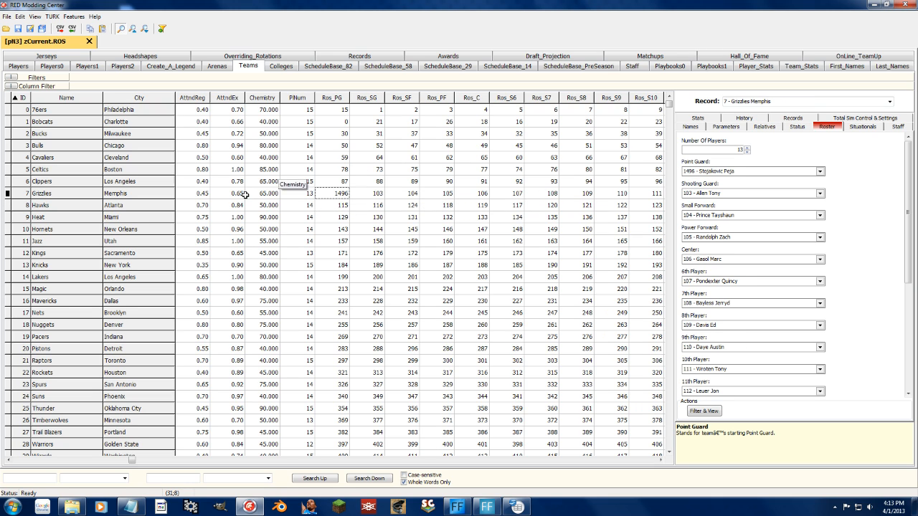
pyautogui.moveTo(358, 206)
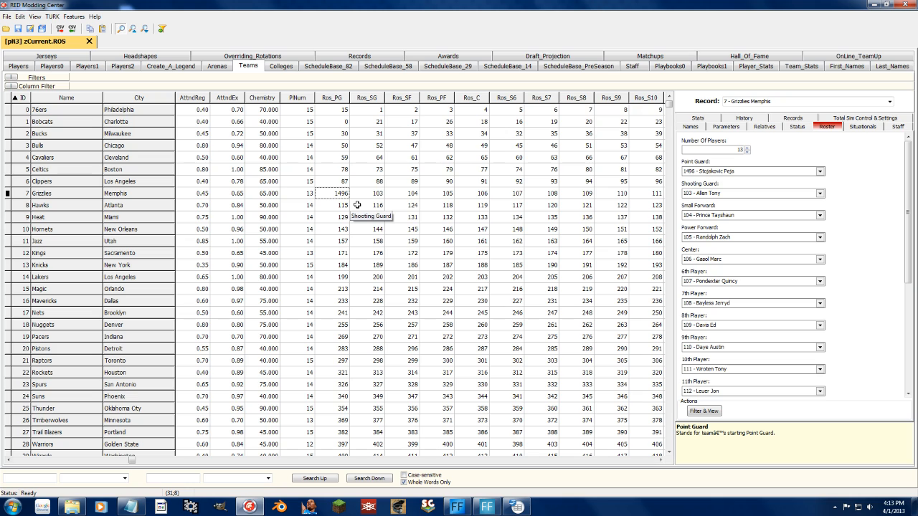
pyautogui.moveTo(452, 192)
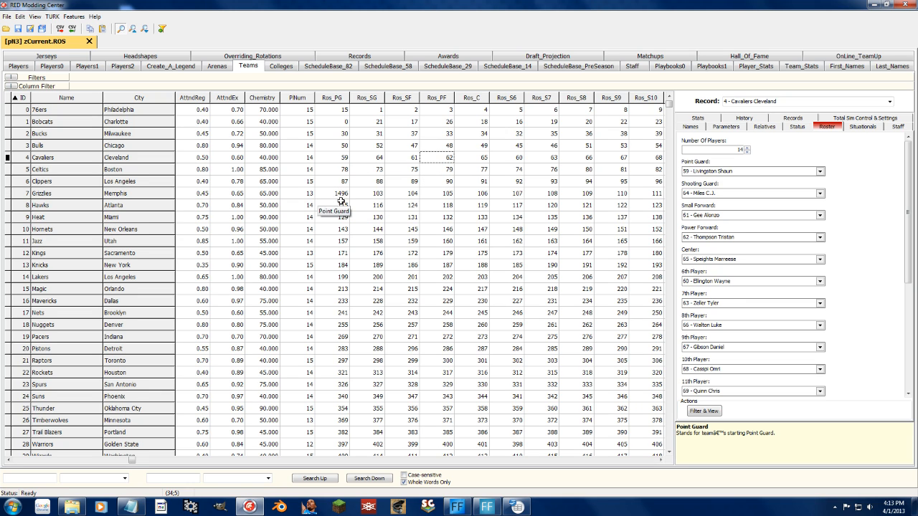
pyautogui.click(34, 15)
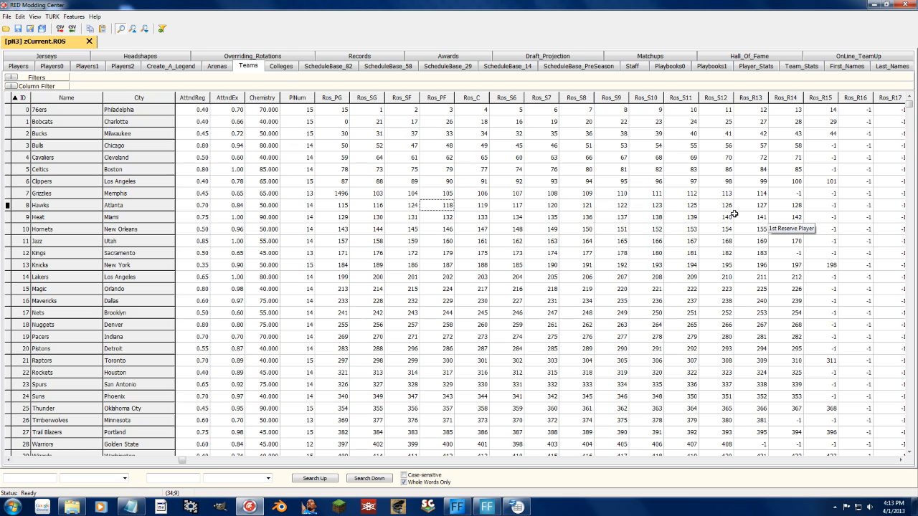
pyautogui.moveTo(732, 216)
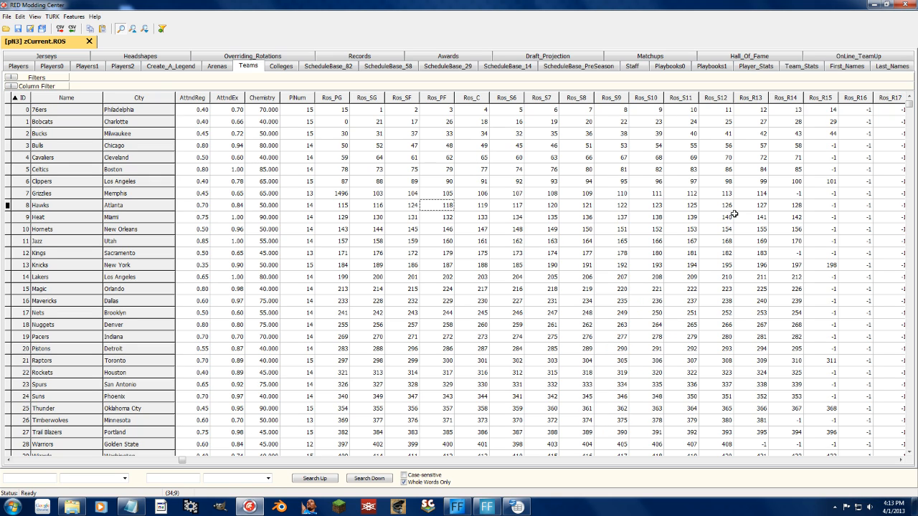
pyautogui.moveTo(341, 195)
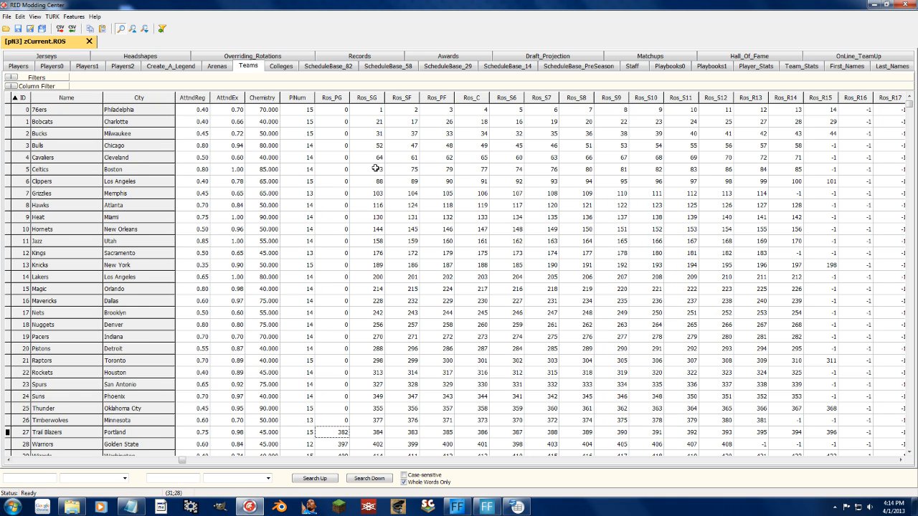
# Scroll down the Teams list to the Trail Blazers' and Warriors' Ros_PG cells.
pyautogui.scroll(-3)
pyautogui.write('0')
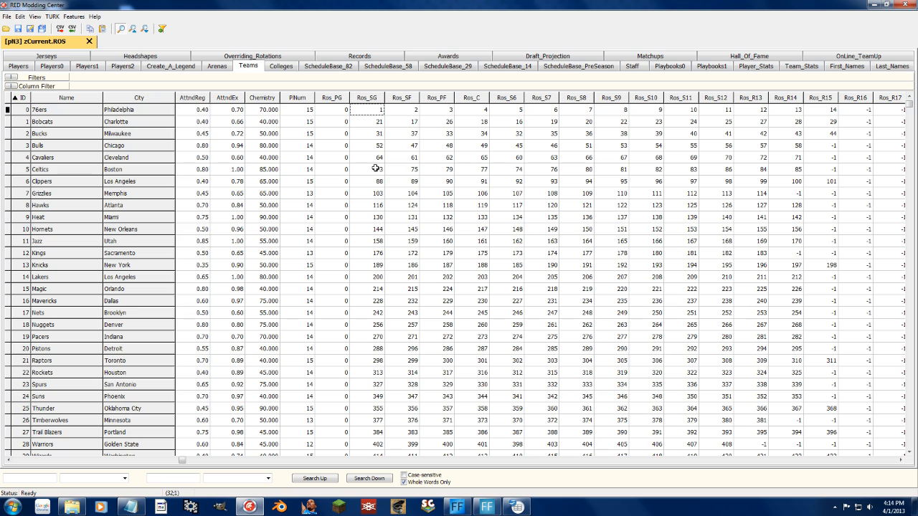
pyautogui.moveTo(374, 168)
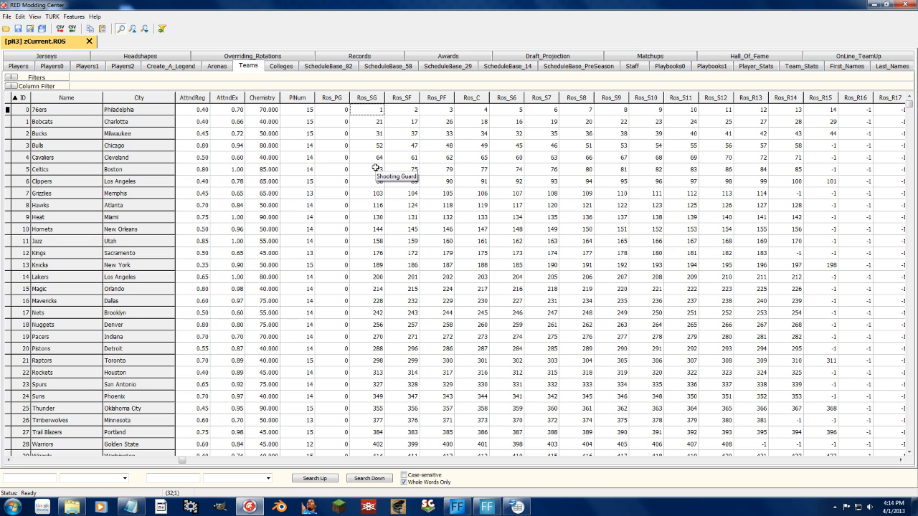
pyautogui.moveTo(376, 168)
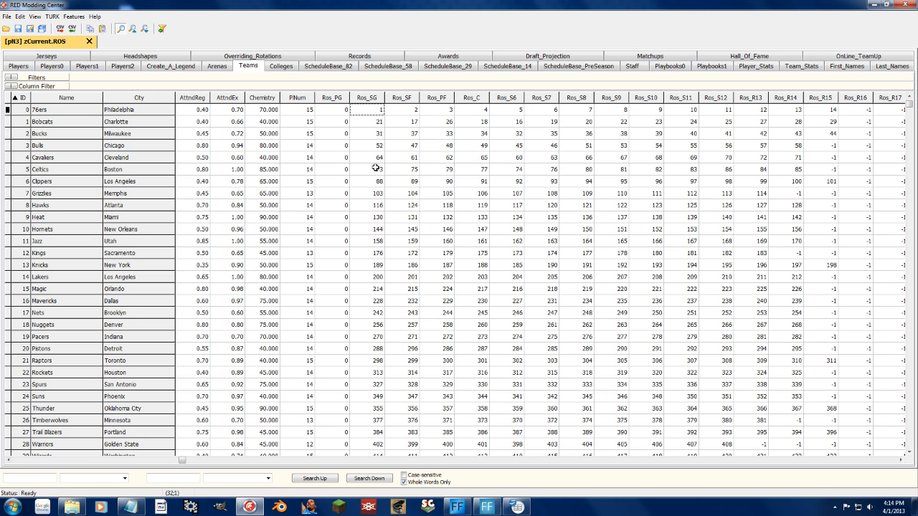